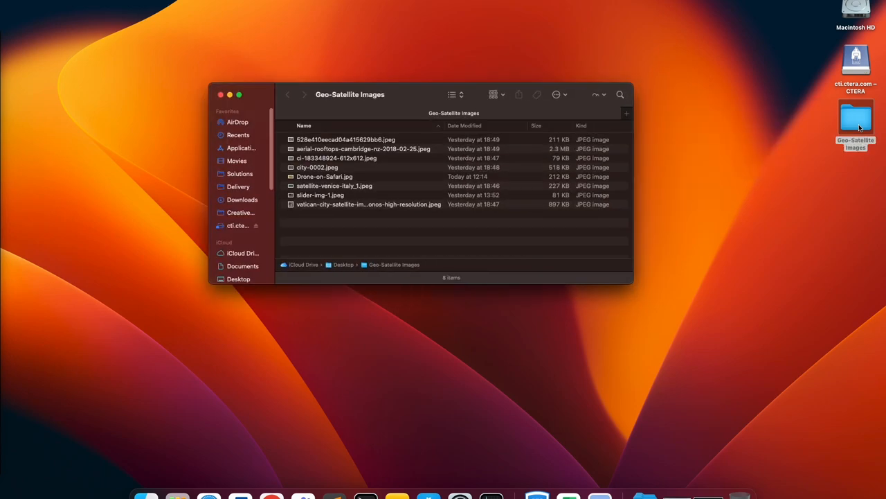
- Preview satellite-venice-italy_1.jpg, then connect to the smb://ctera-demo1 server
click(324, 176)
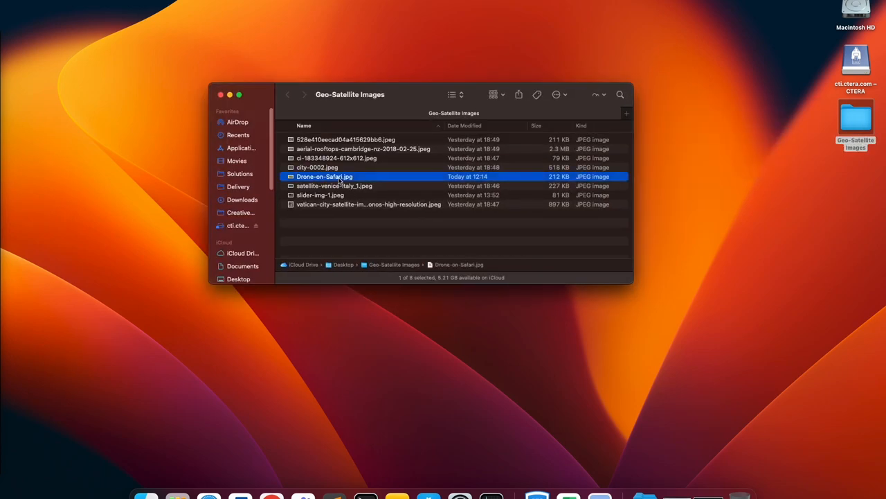
double_click(330, 176)
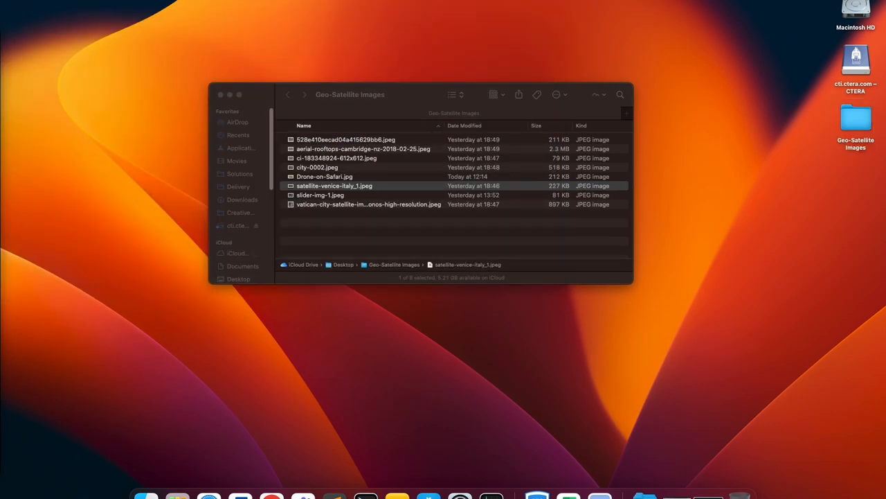
key(cmd+k)
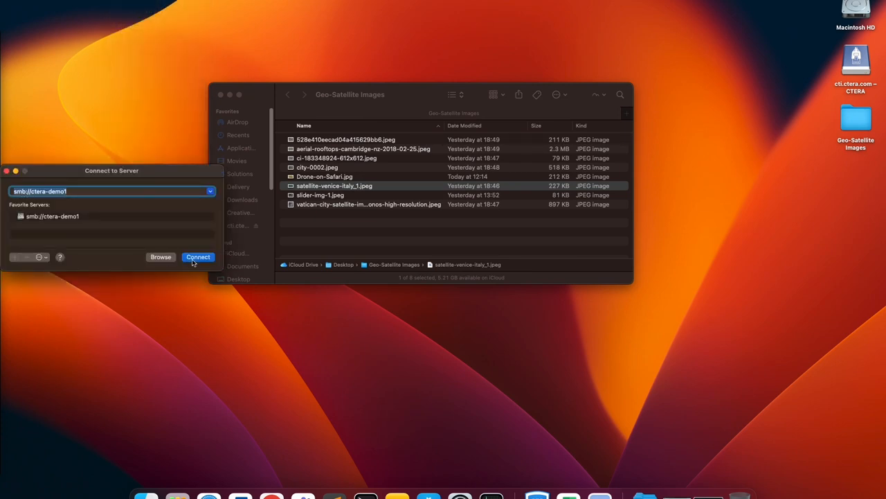
click(198, 257)
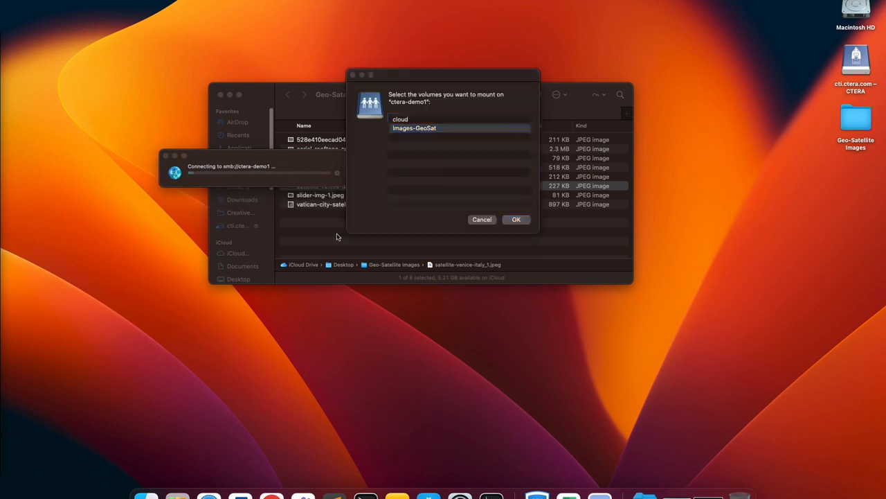
- Mount the Images-GeoSat volume and copy the eight satellite JPEGs into it
click(516, 220)
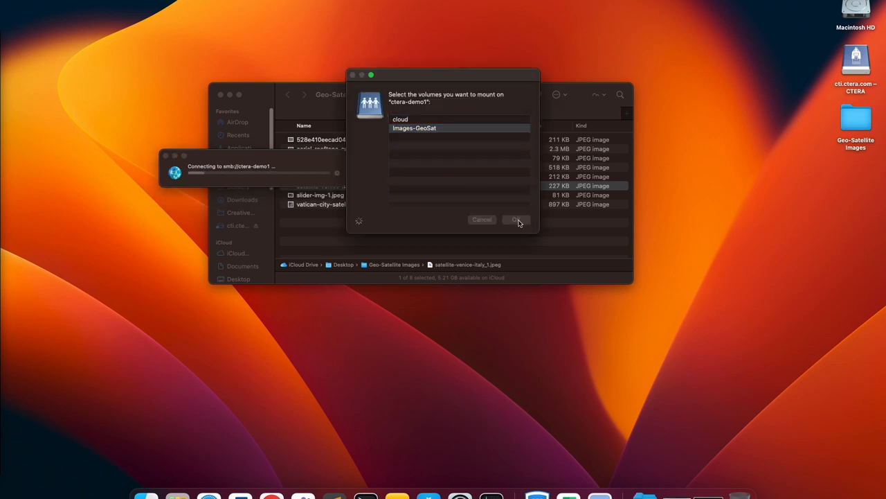
click(515, 218)
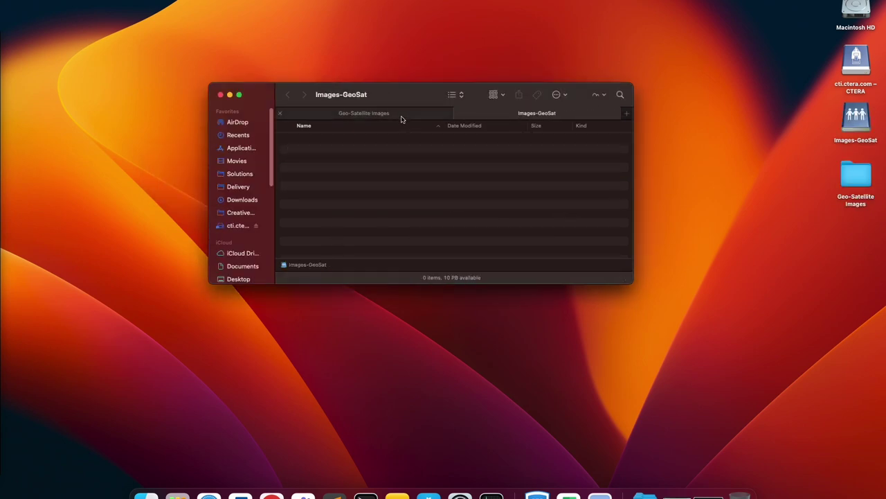
click(364, 113)
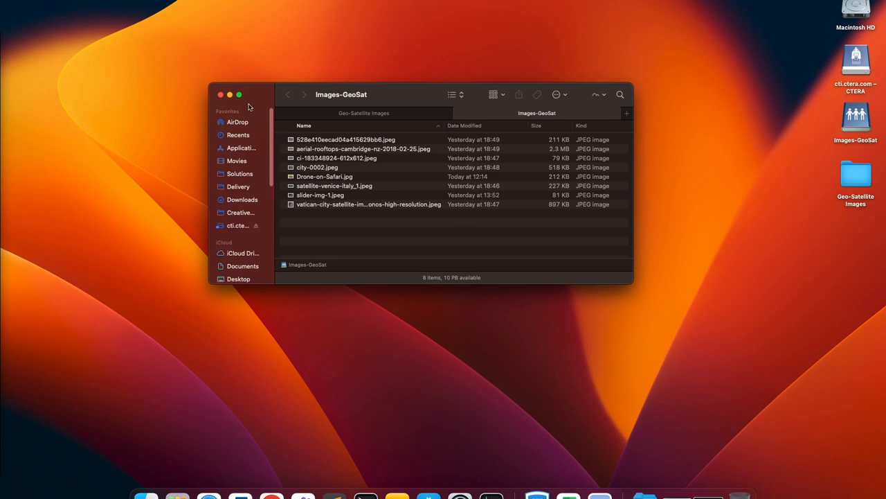
click(229, 95)
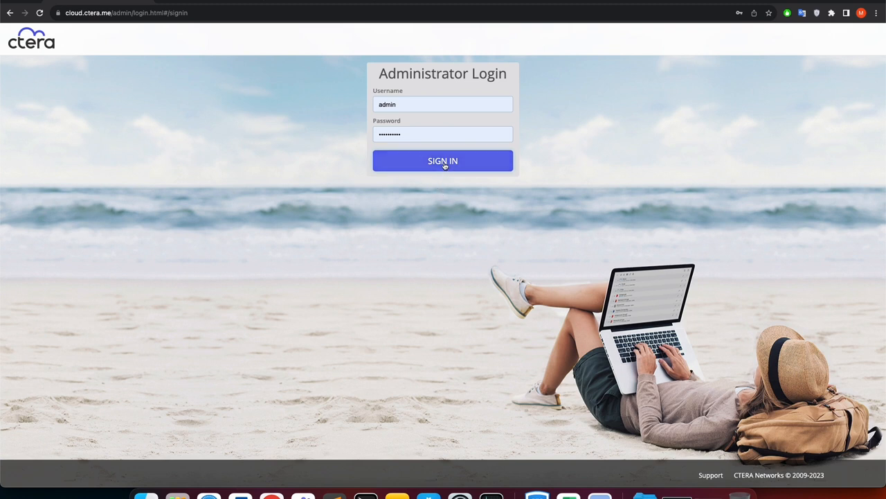
- Sign in as admin and view Cloud Drive Folders, then Buckets showing b-user1-folder1
click(443, 160)
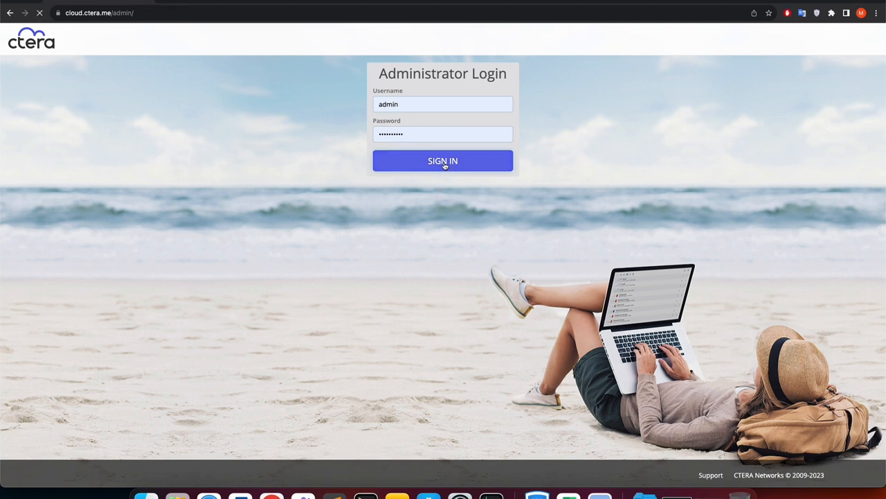
click(442, 161)
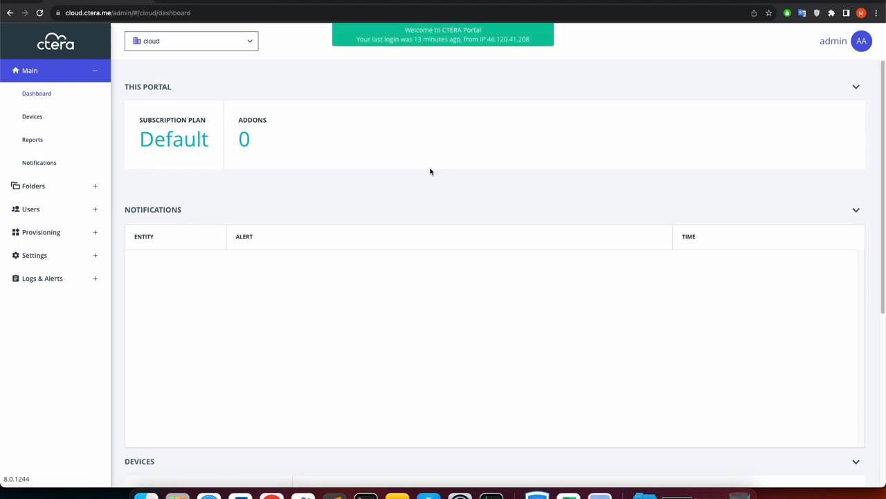
mouse_move(79, 205)
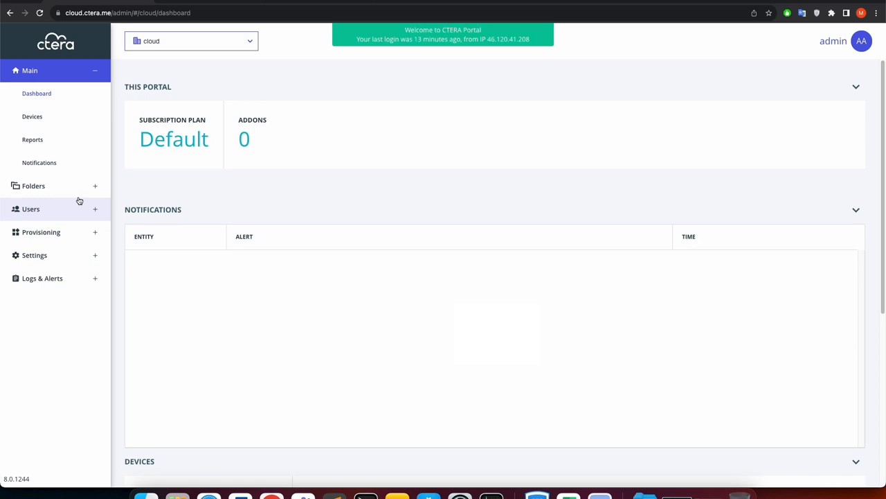
click(33, 185)
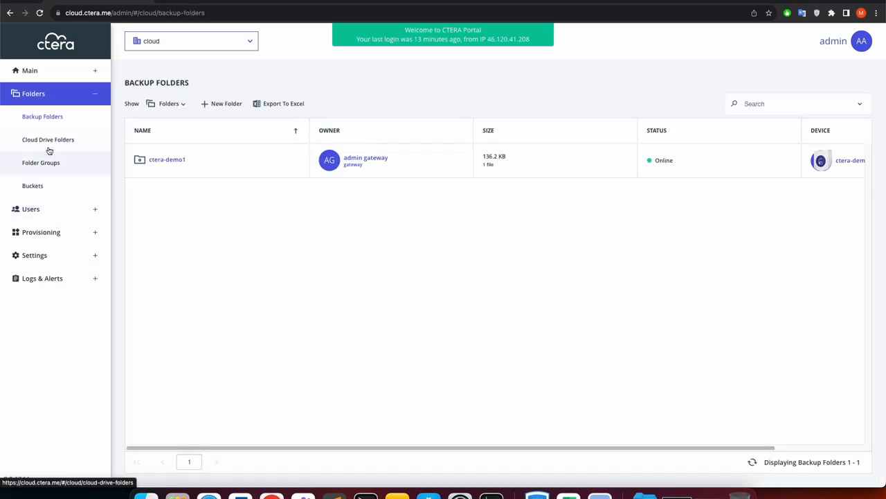
click(48, 140)
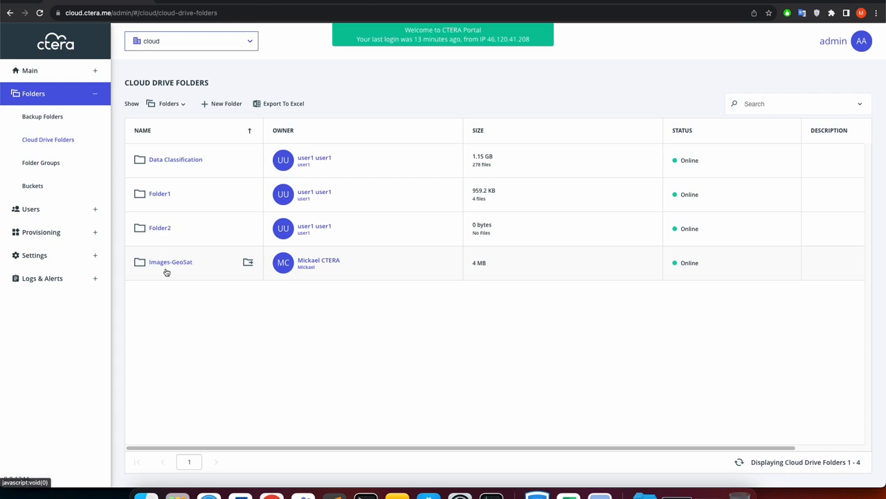
mouse_move(82, 189)
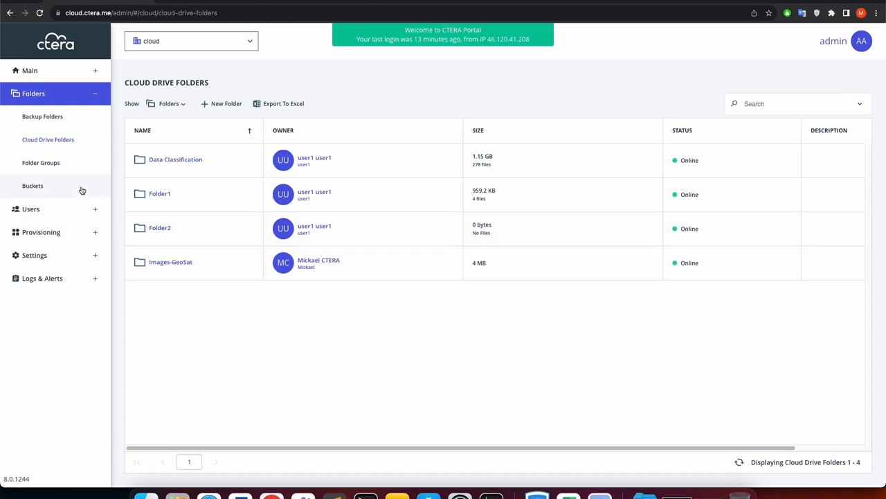
click(32, 186)
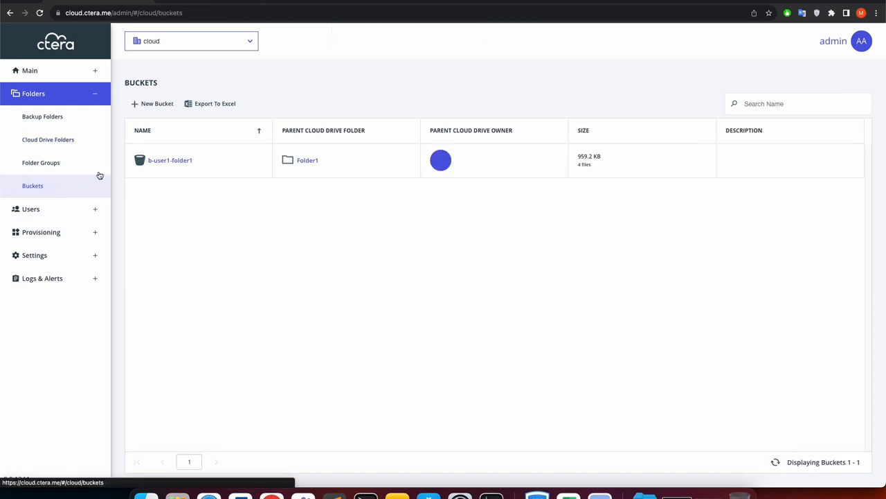
- Create bucket-geosat with owner set and parent folder Images-GeoSat, then view its details
click(156, 103)
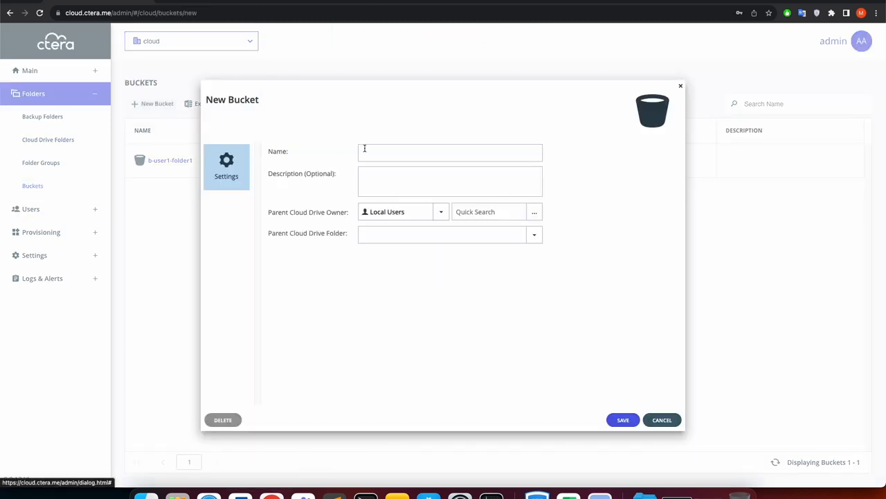
text(bucket-g)
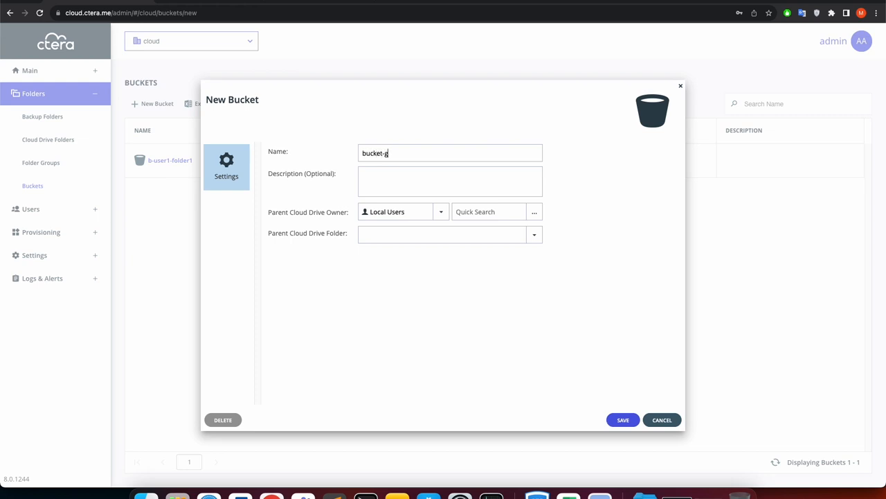
click(534, 211)
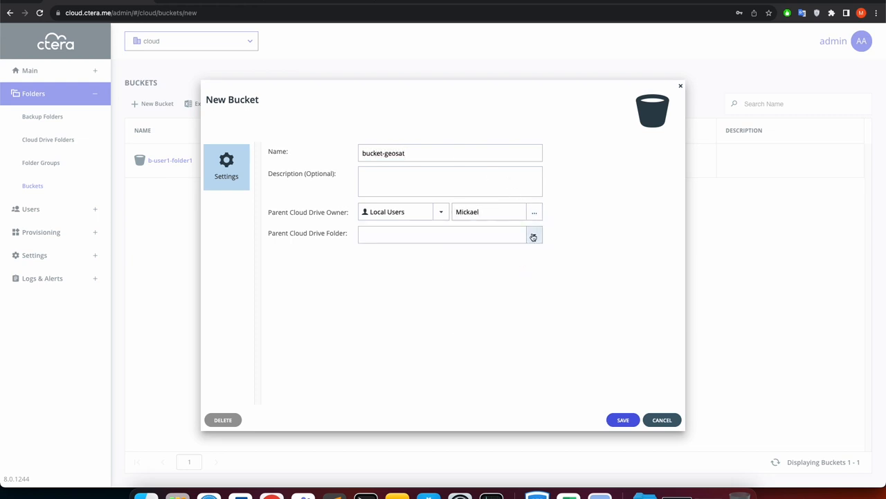
click(534, 235)
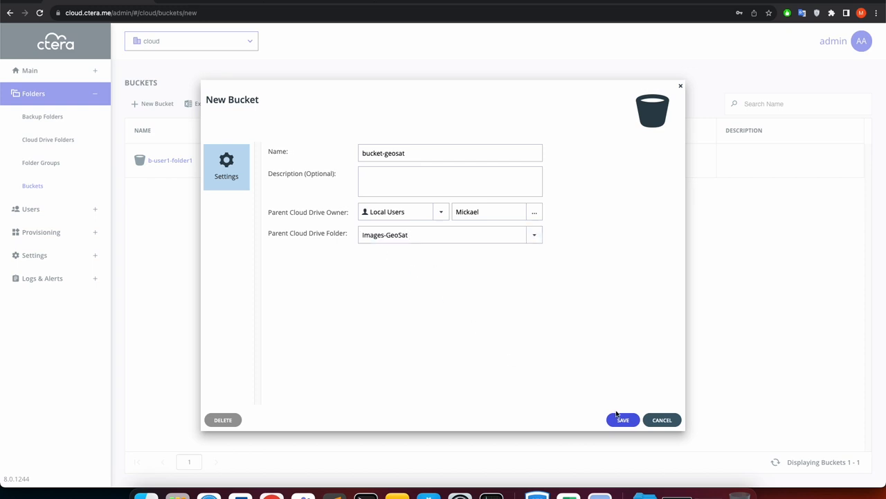
click(622, 419)
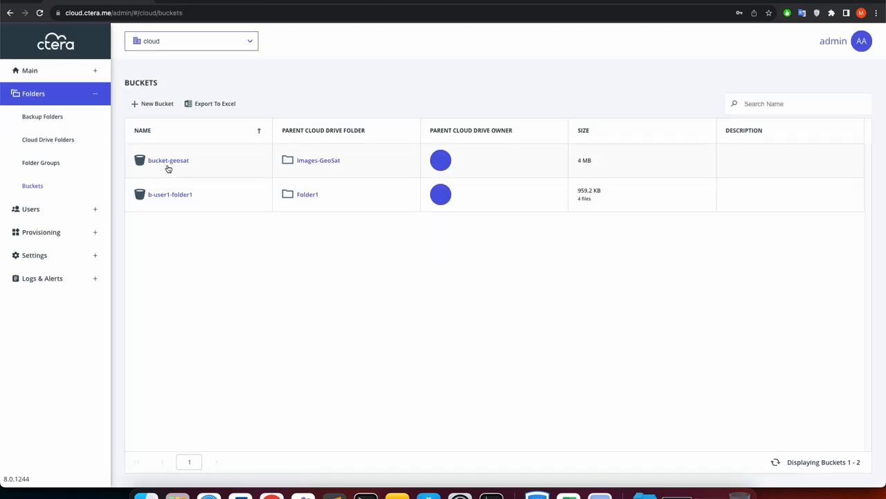
click(168, 160)
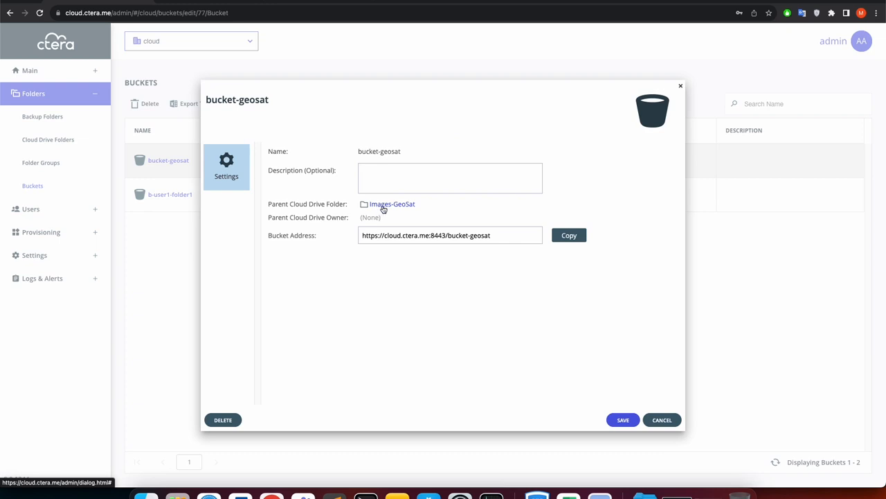
click(662, 419)
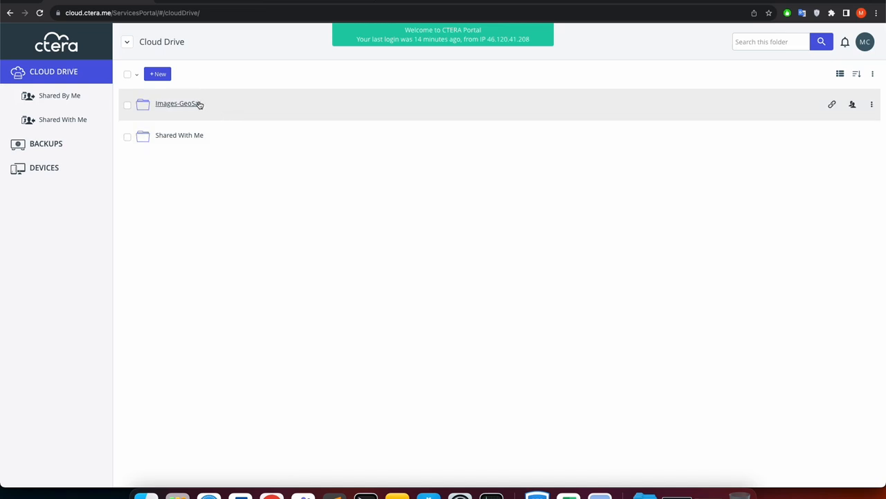
- Open Images-GeoSat, then add a third API key in My Profile, cancelling its deletion
double_click(178, 104)
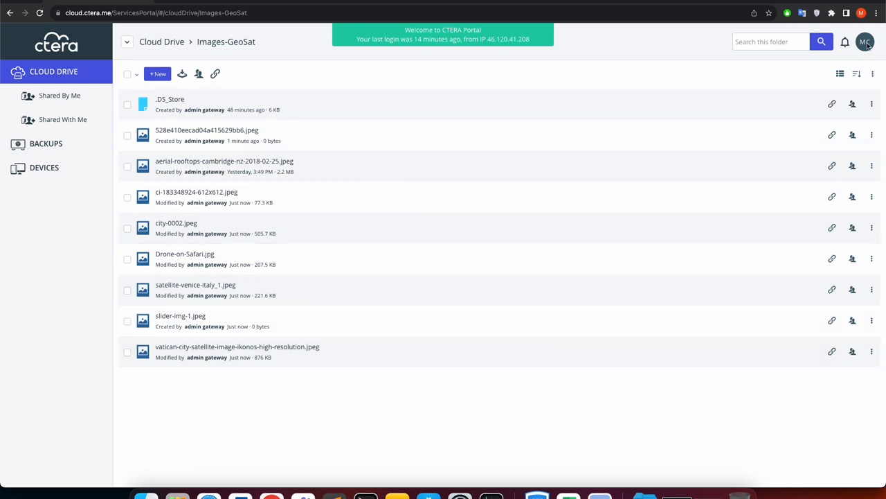
click(865, 41)
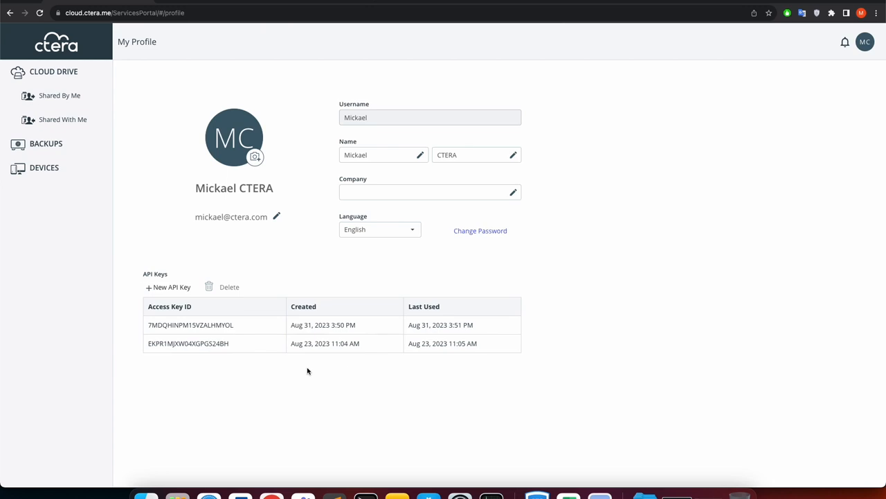
mouse_move(182, 290)
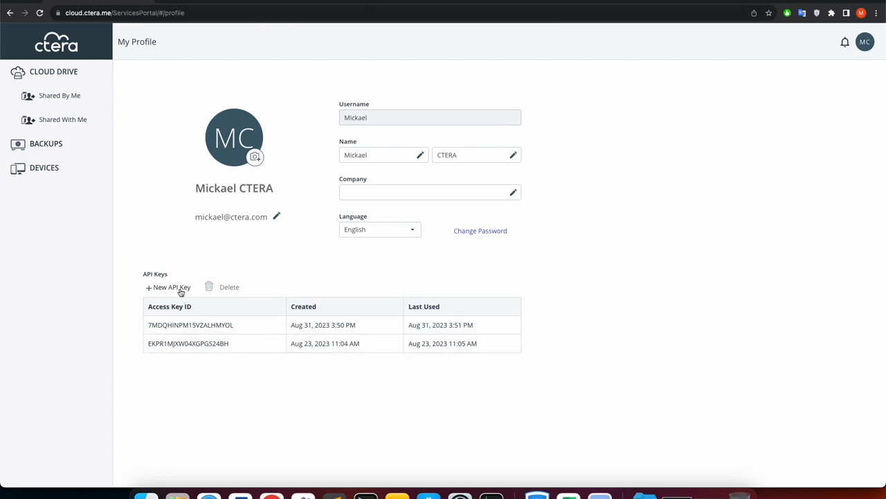
click(168, 287)
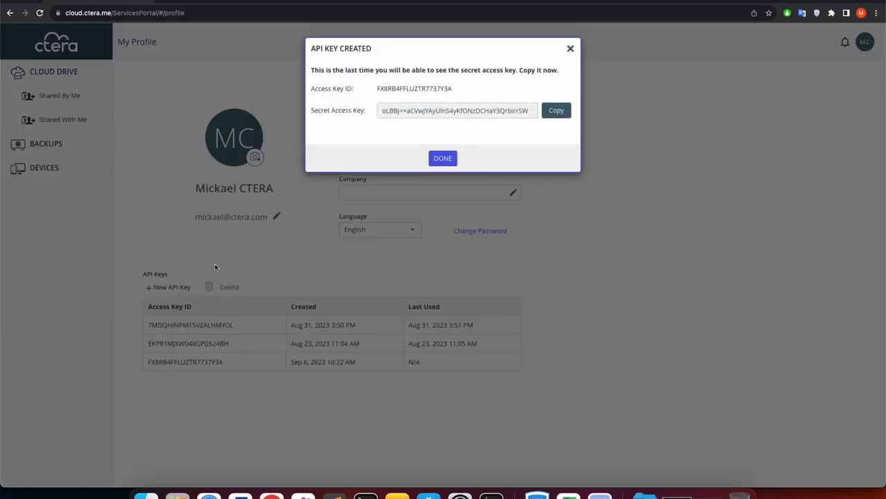
mouse_move(569, 48)
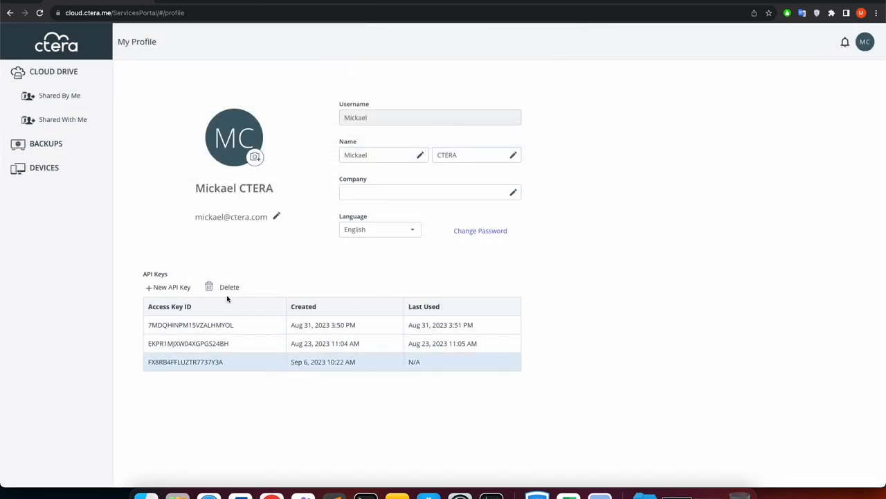
click(228, 286)
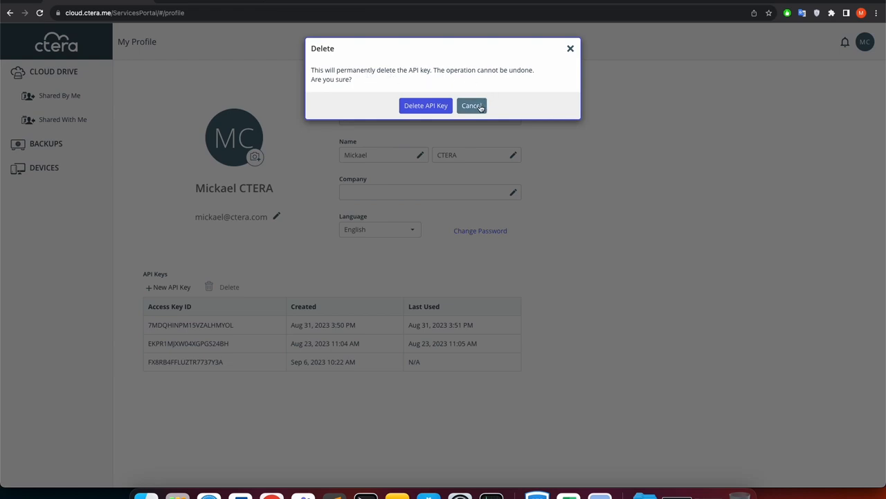
click(472, 106)
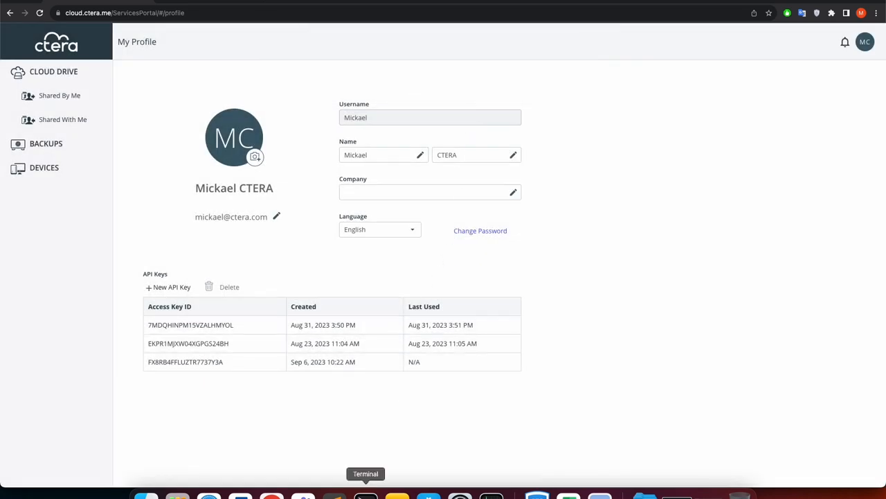
- In Terminal, run aws s3 ls with the demo profile for all buckets, then bucket-geosat
click(364, 496)
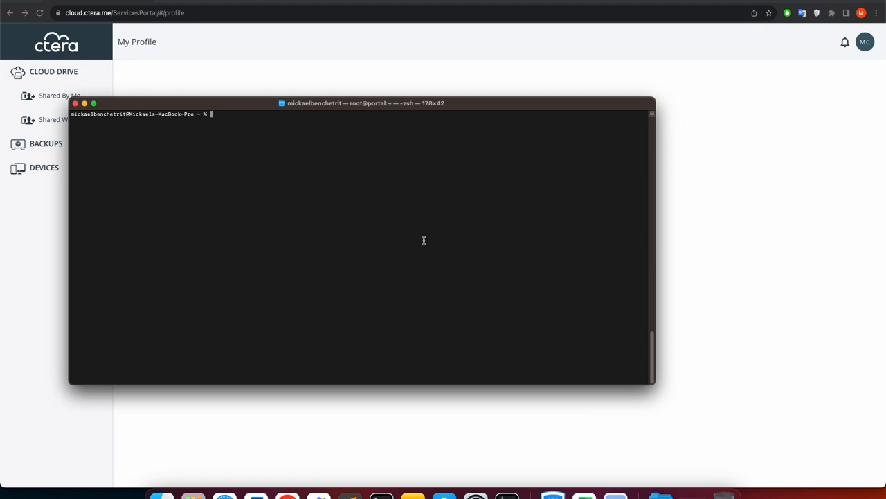
text(aws s3 ls --endpoint-url $endpoint --profile demo)
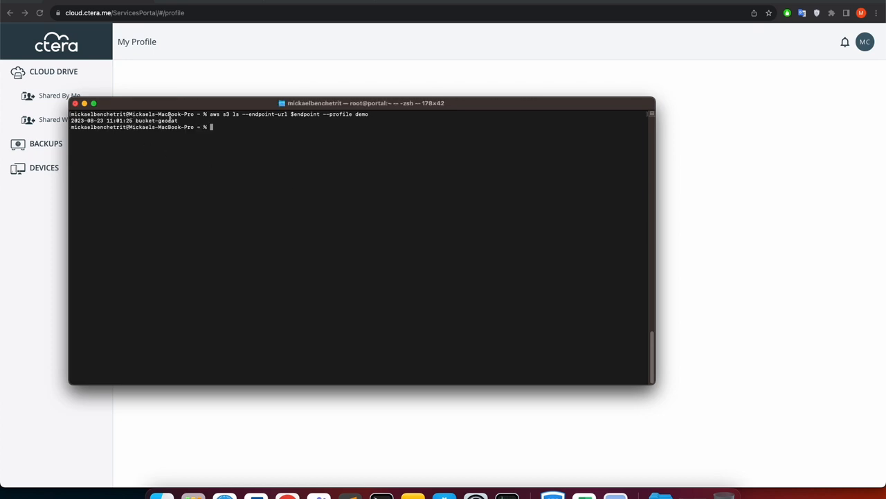
text(aws s3 ls --endpoint-url $endpoint --profile demo)
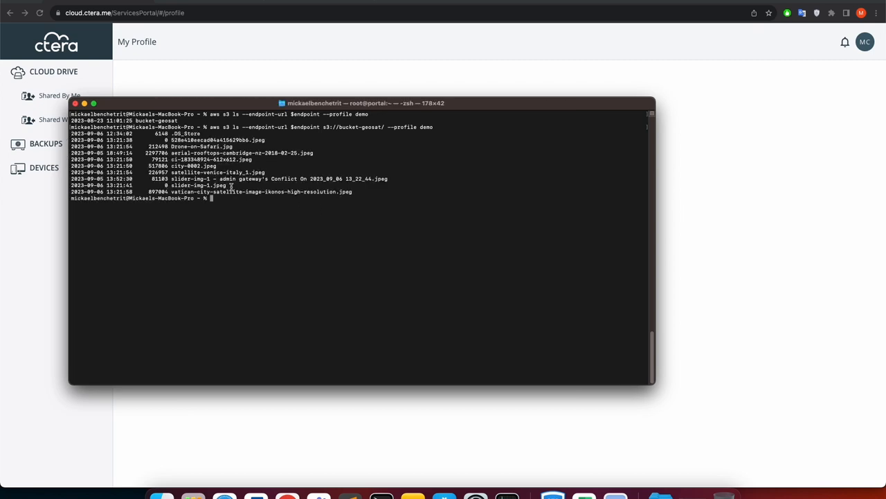
mouse_move(84, 104)
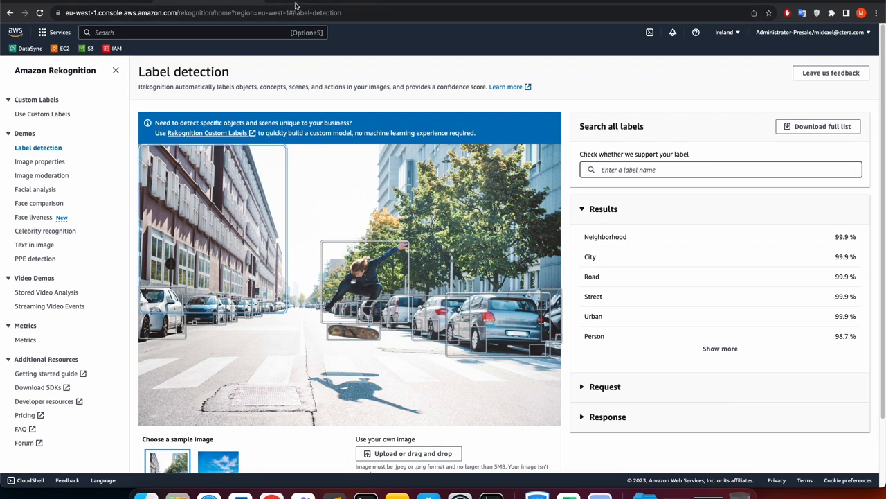
mouse_move(281, 17)
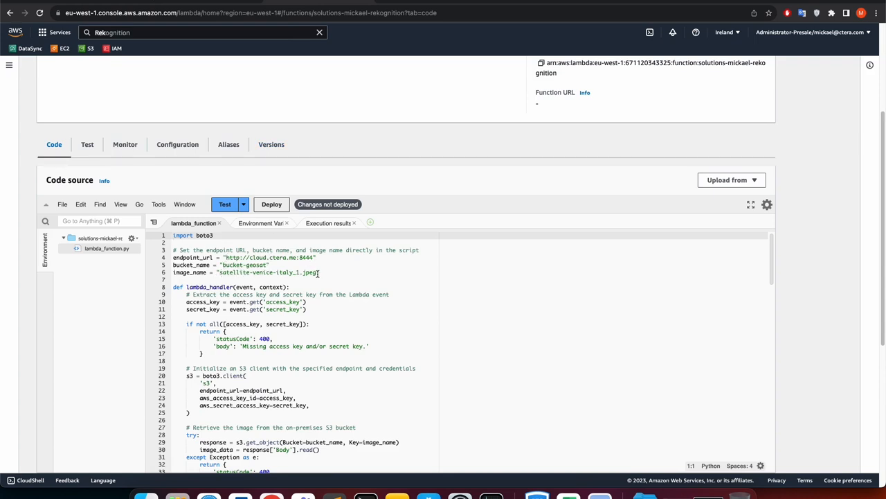
- Scroll lambda_function.py to the endpoint, bucket-geosat and satellite-venice-italy_1.jpeg settings
scroll(down, 3)
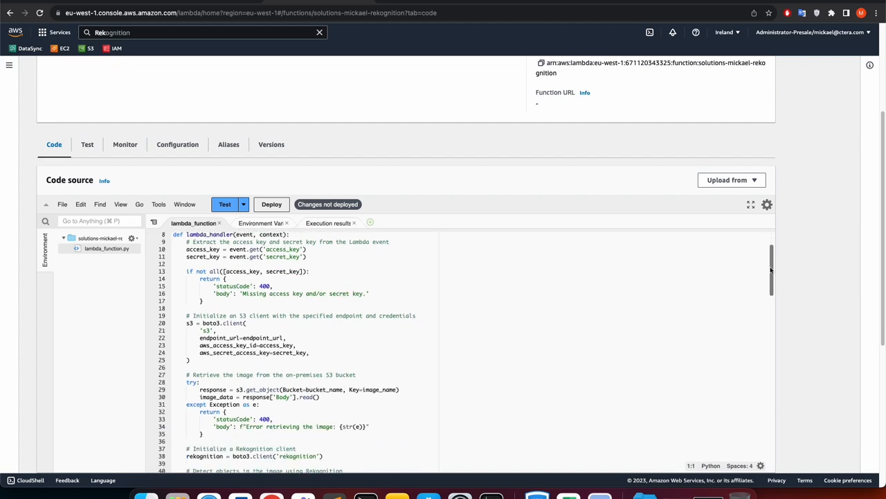
scroll(down, 3)
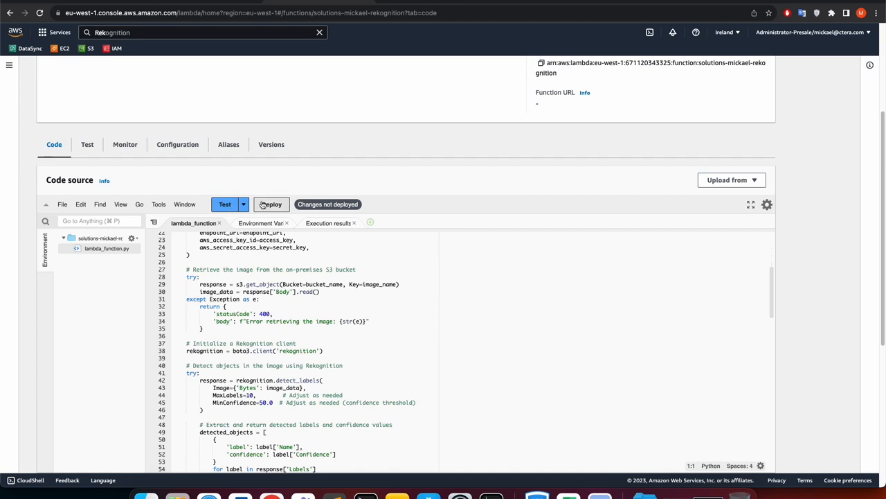
- Deploy the Lambda code and run TestEvent, returning labels like Outdoors, Nature and Sea
click(271, 204)
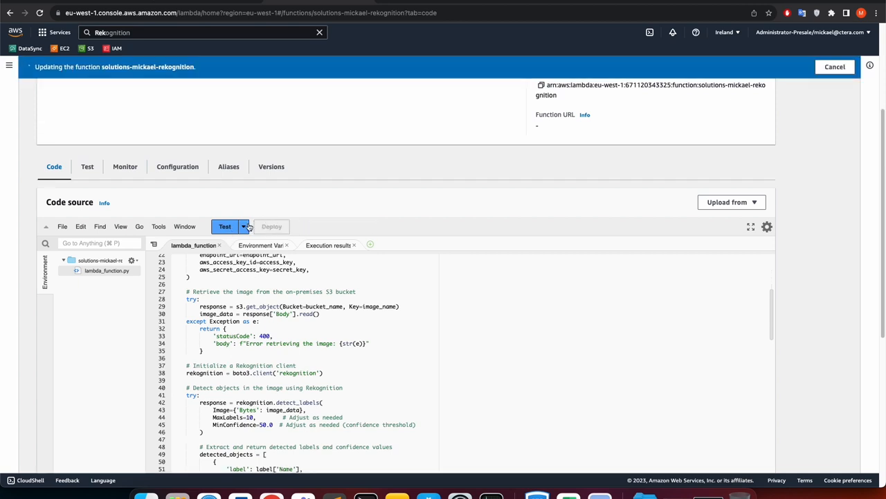
click(225, 225)
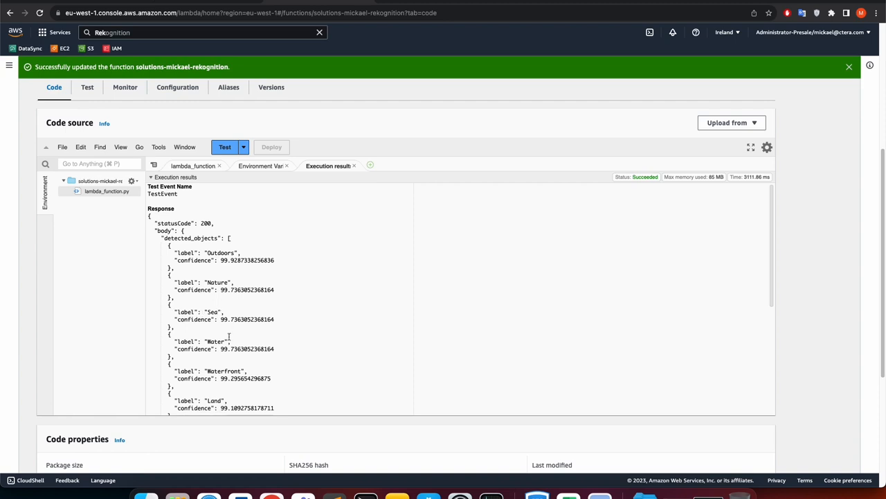
mouse_move(567, 477)
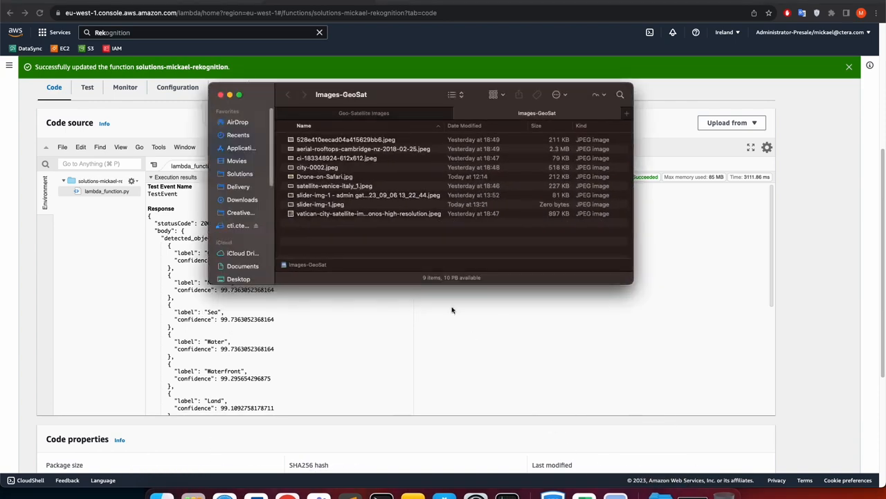
- Focus the Images-GeoSat window and open satellite-venice-italy_1.jpeg in Preview
click(338, 185)
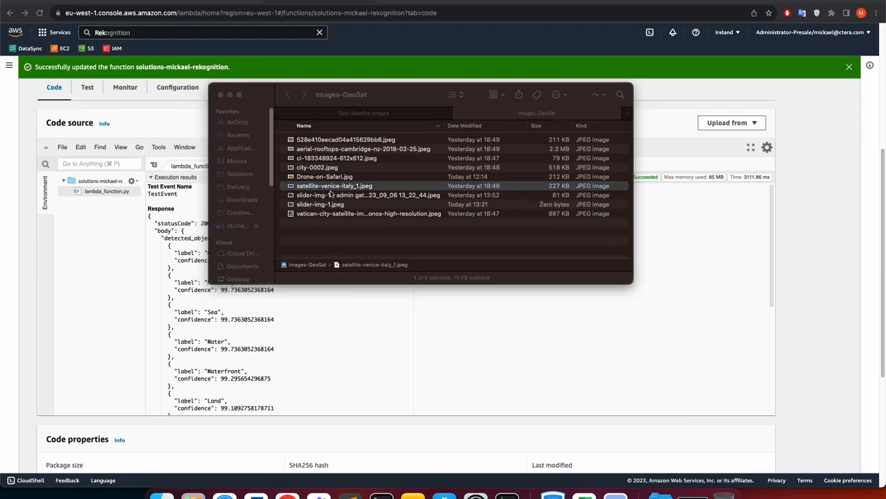
double_click(335, 185)
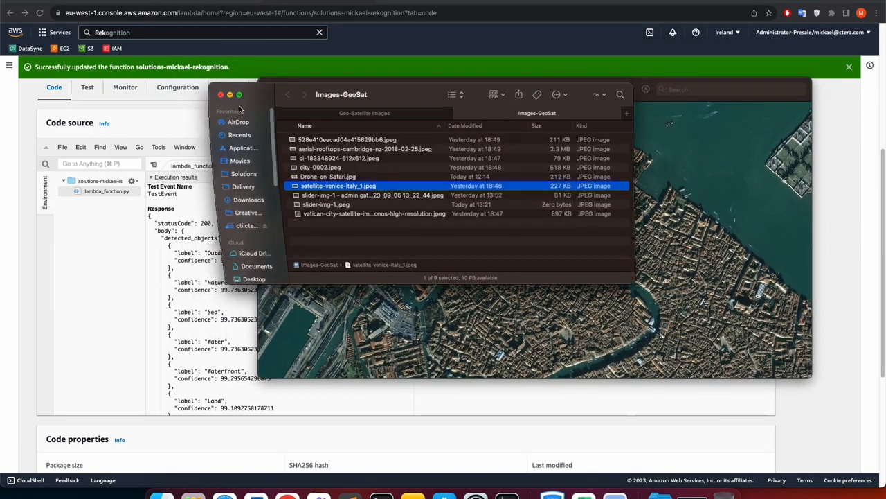
double_click(351, 185)
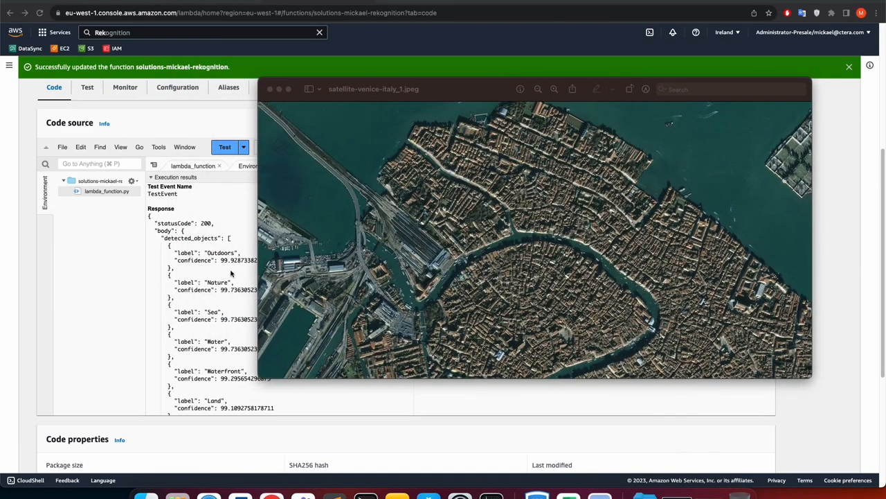